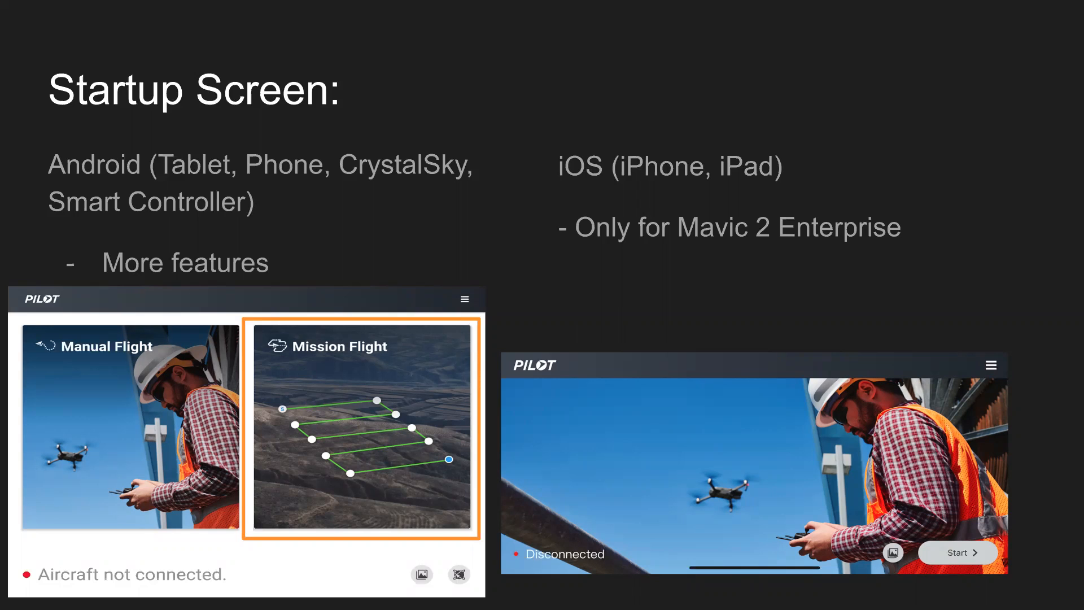
- Advance to the slide explaining the red not-connected status and its likely causes
key(Right)
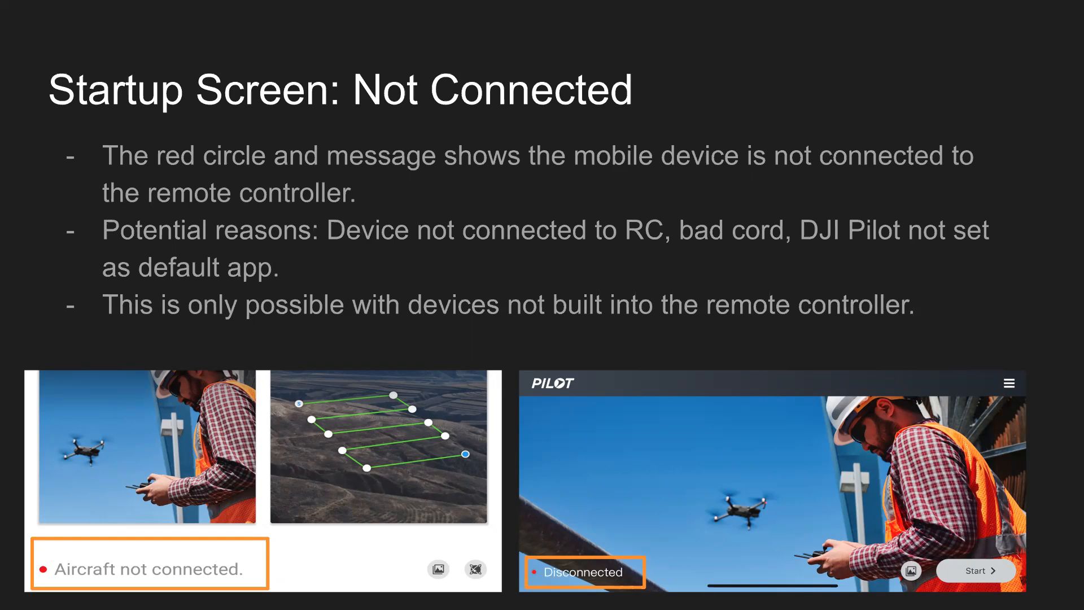
- Advance to the slide explaining the green remote-controller-connected status and missing drone name
key(Right)
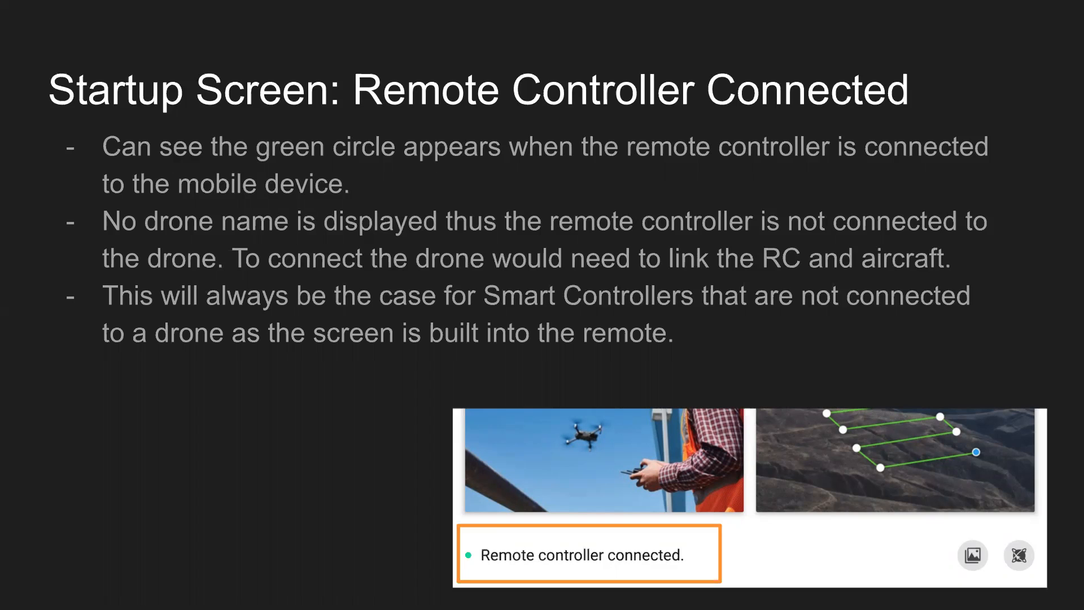
- Advance to the startup screen connected to the Matrice 300 RTK with HMS and payload
key(Right)
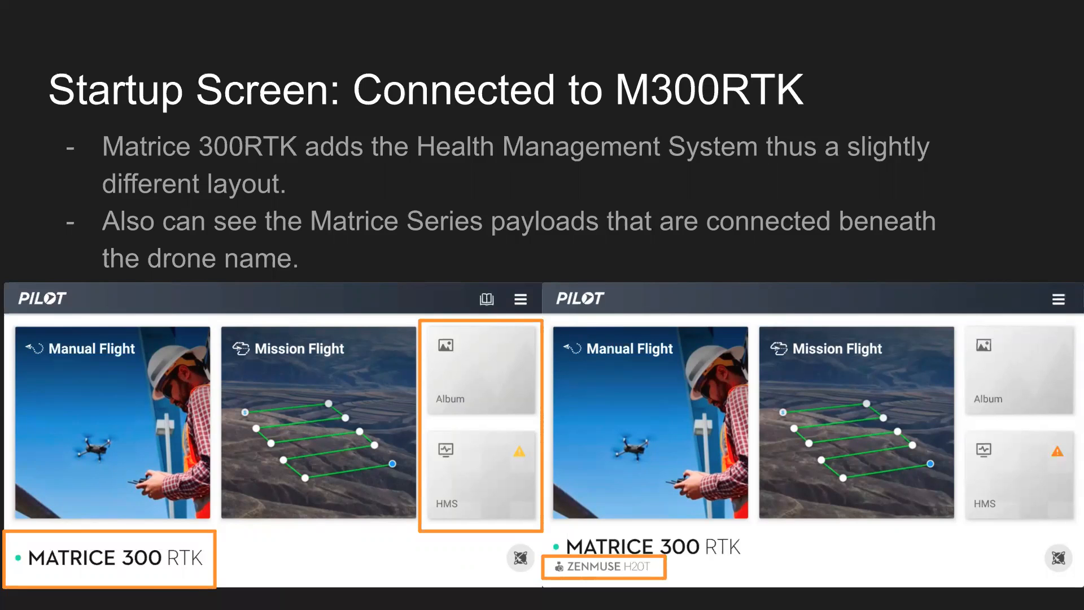
- Advance to the firmware check slide showing the Mavic 2 Enterprise new-firmware notice
key(Right)
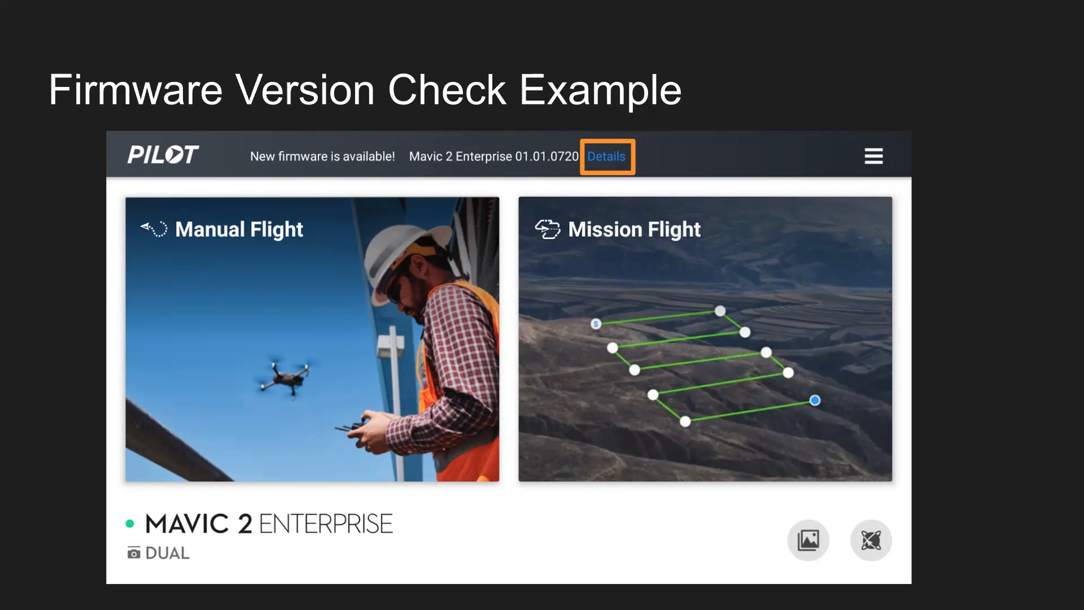
- Show the firmware update details page, then move on to the App Menu slide
click(607, 156)
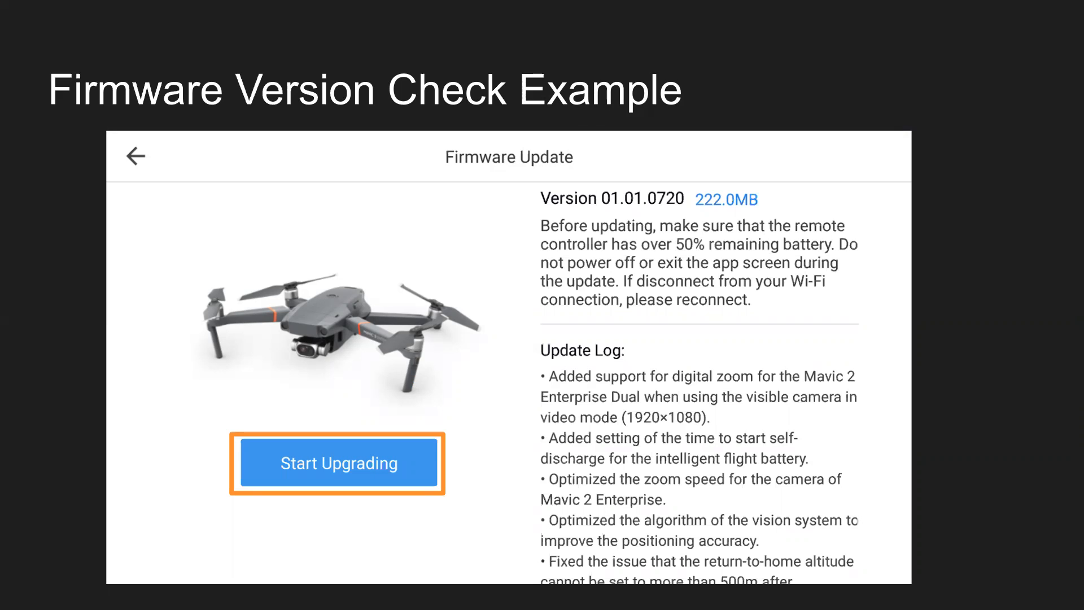
click(338, 463)
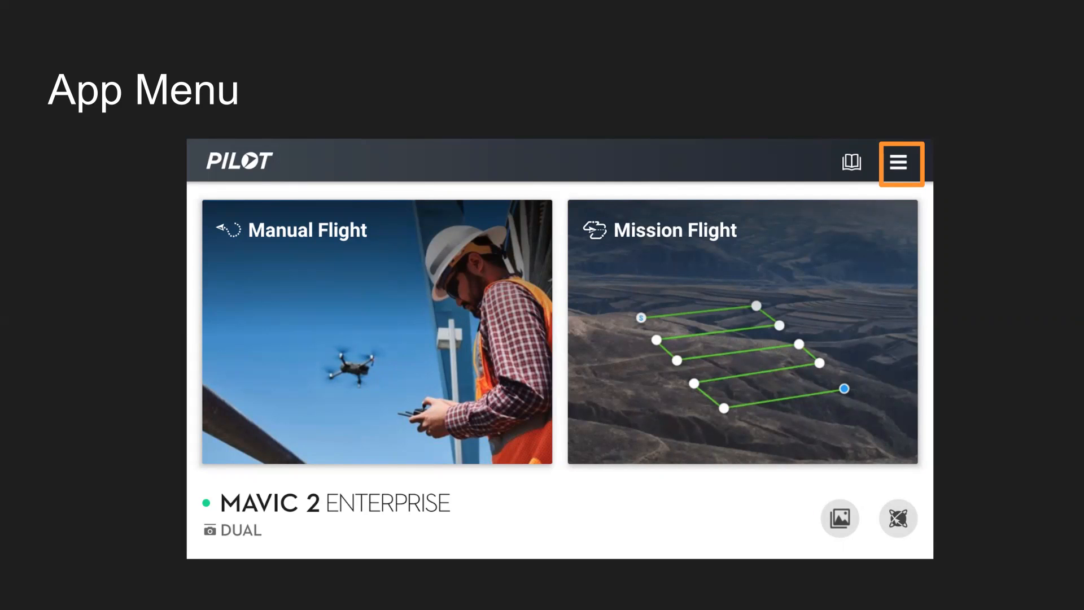
- Open the app menu and step from Offline Map to the Flight Records entry
click(902, 163)
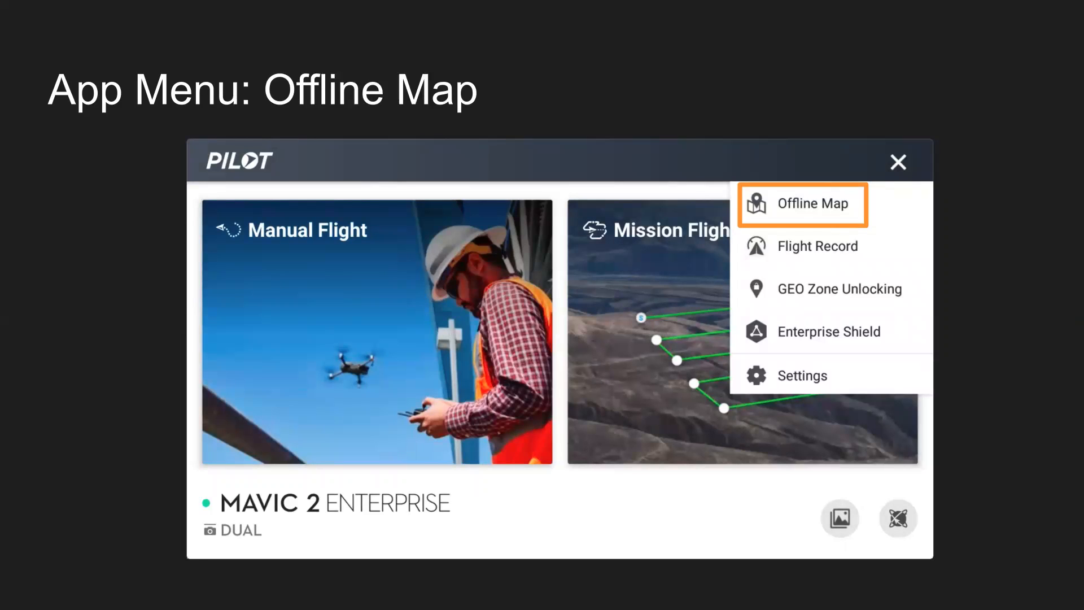
click(802, 204)
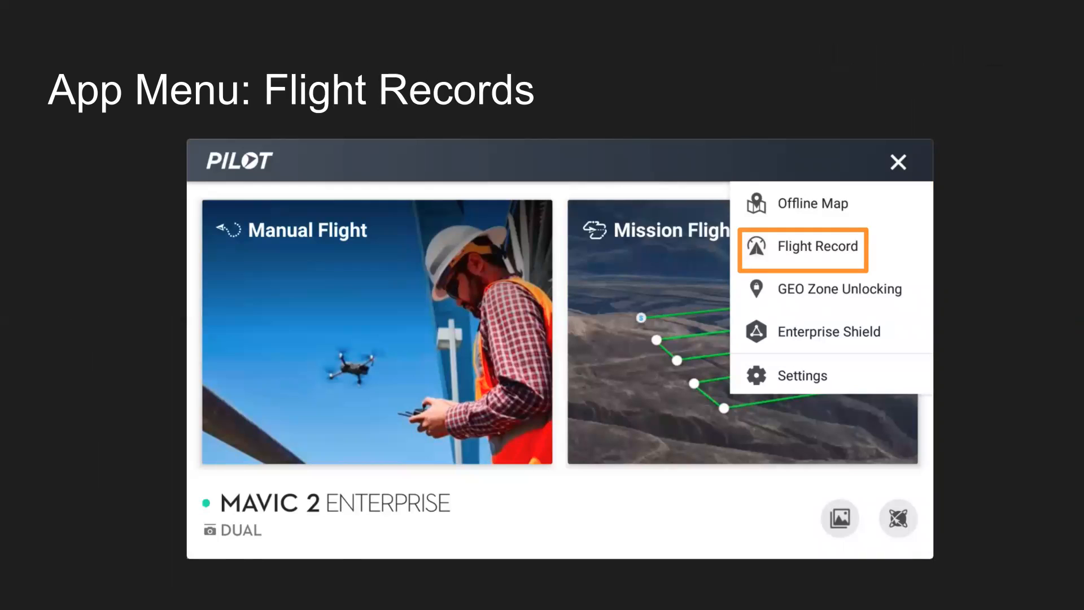
- Open the flight records list with pilot totals, cloud-sync note and playback example
click(802, 248)
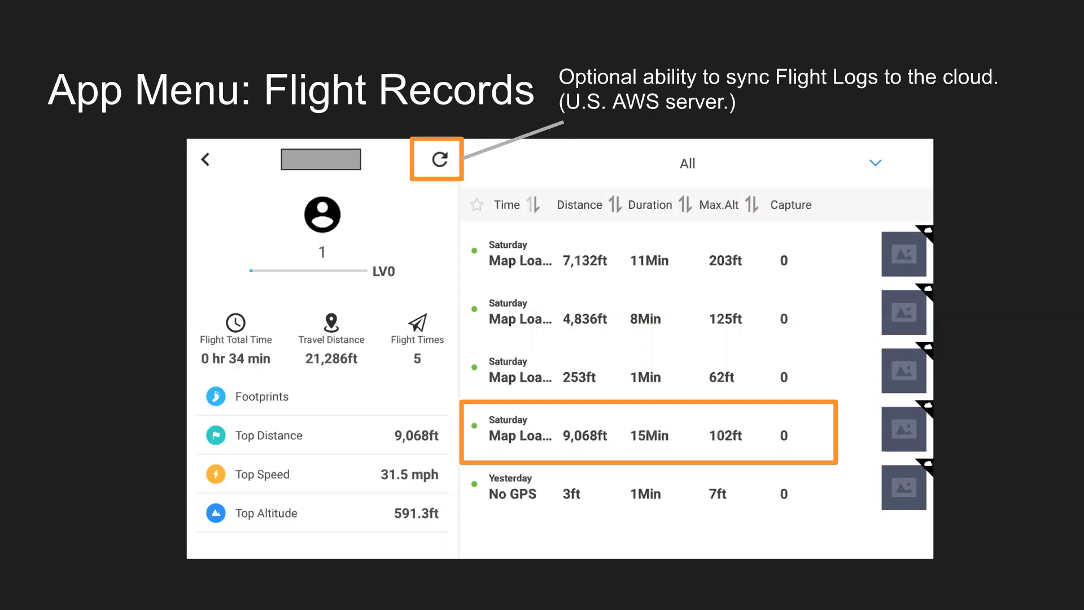
click(435, 160)
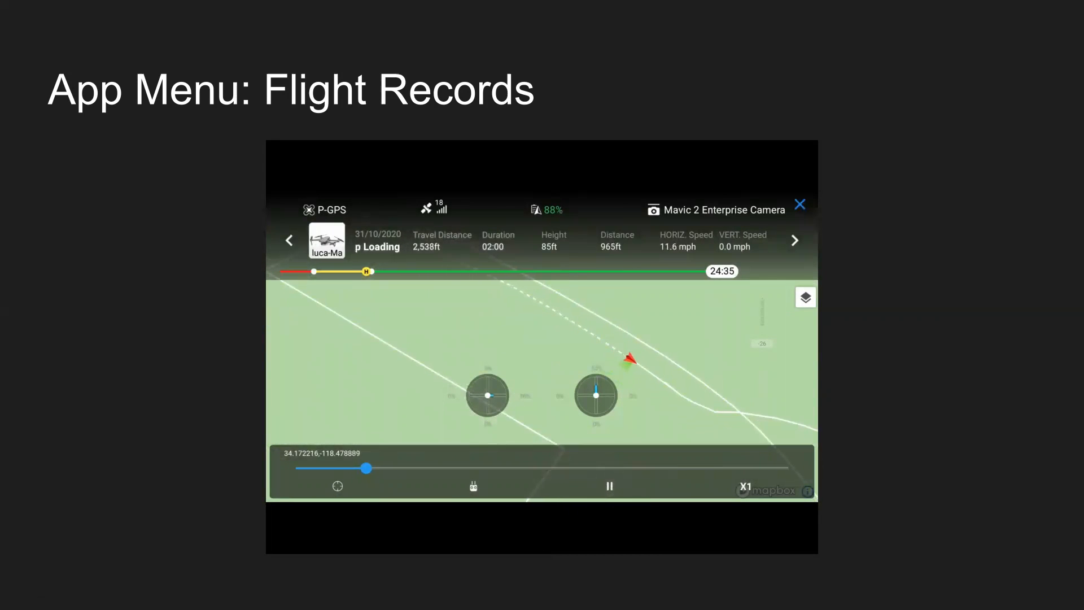
- Play back the 31/10/2020 Mavic 2 Enterprise flight log at 8x speed
click(800, 204)
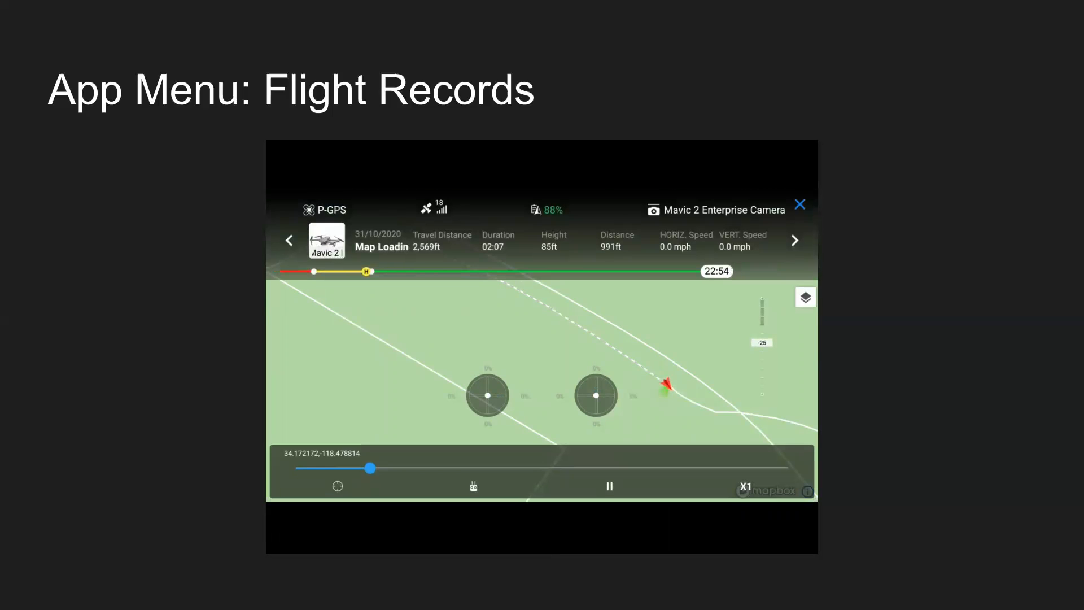
click(609, 486)
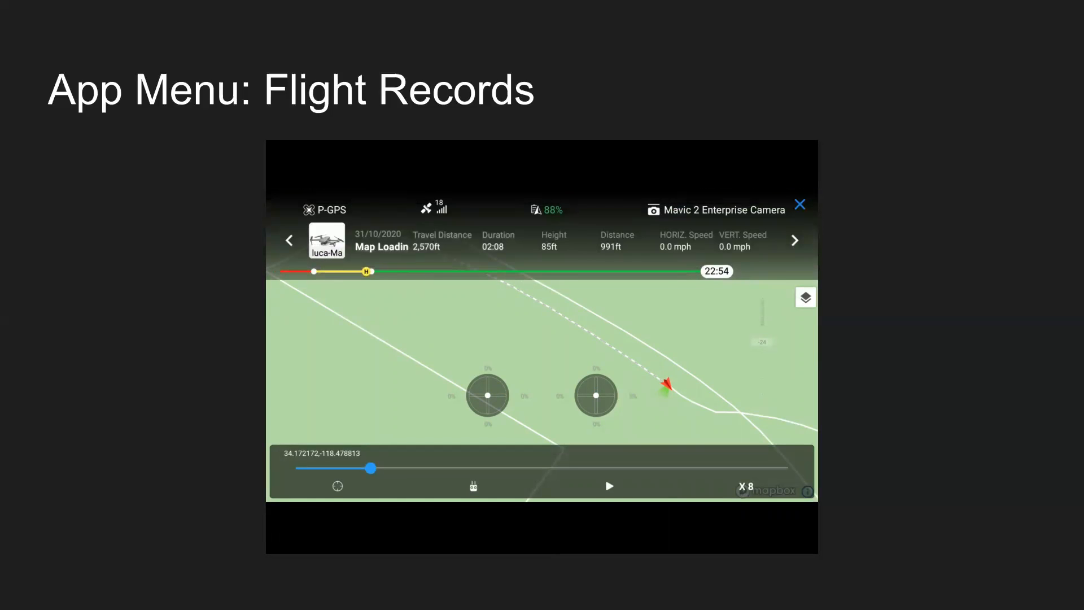
click(609, 487)
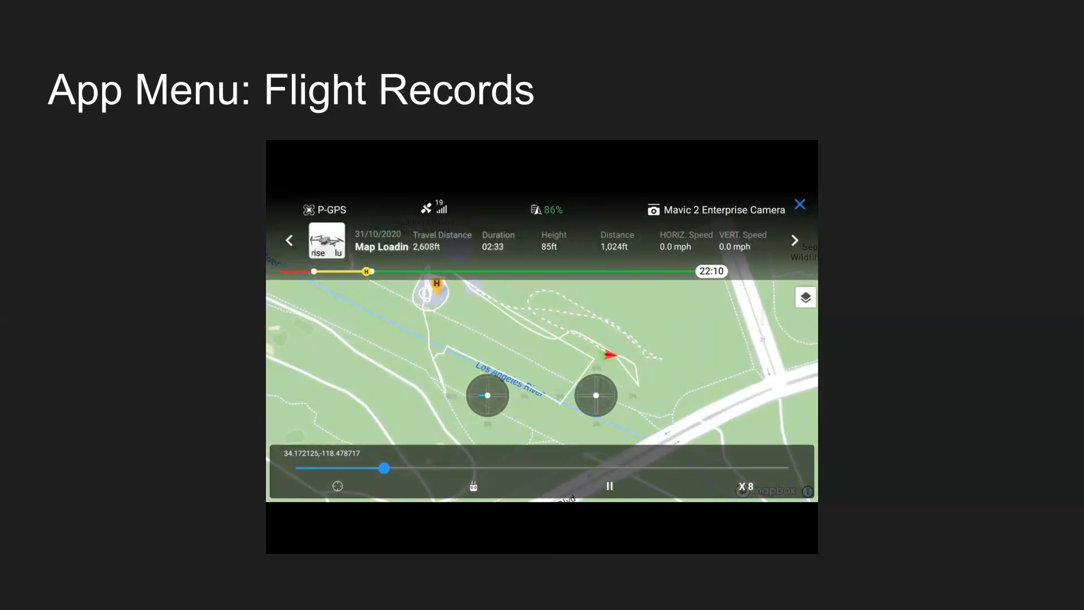
- Scrub the 8x flight replay forward along the Los Angeles River flight path
drag(385, 468, 435, 468)
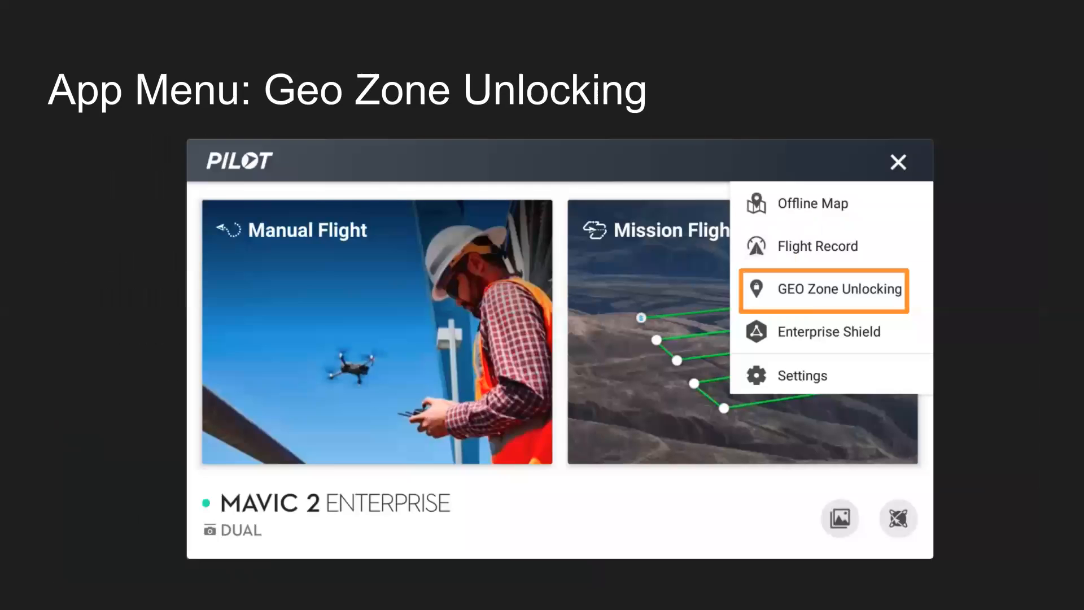
- Import the QEP Test only certificate, switch it on and confirm the unlock
click(823, 289)
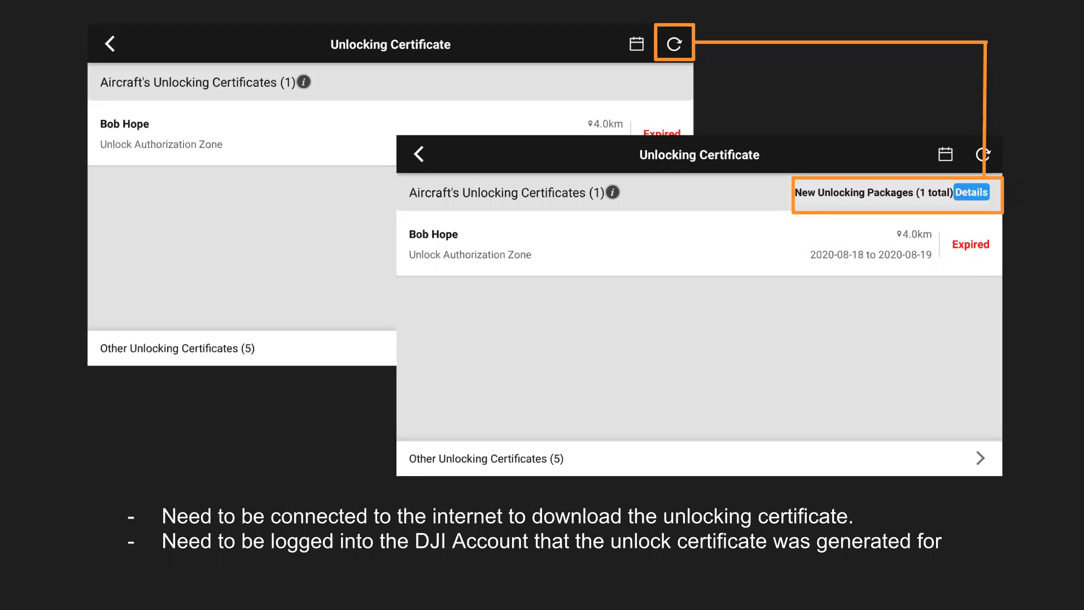
click(971, 192)
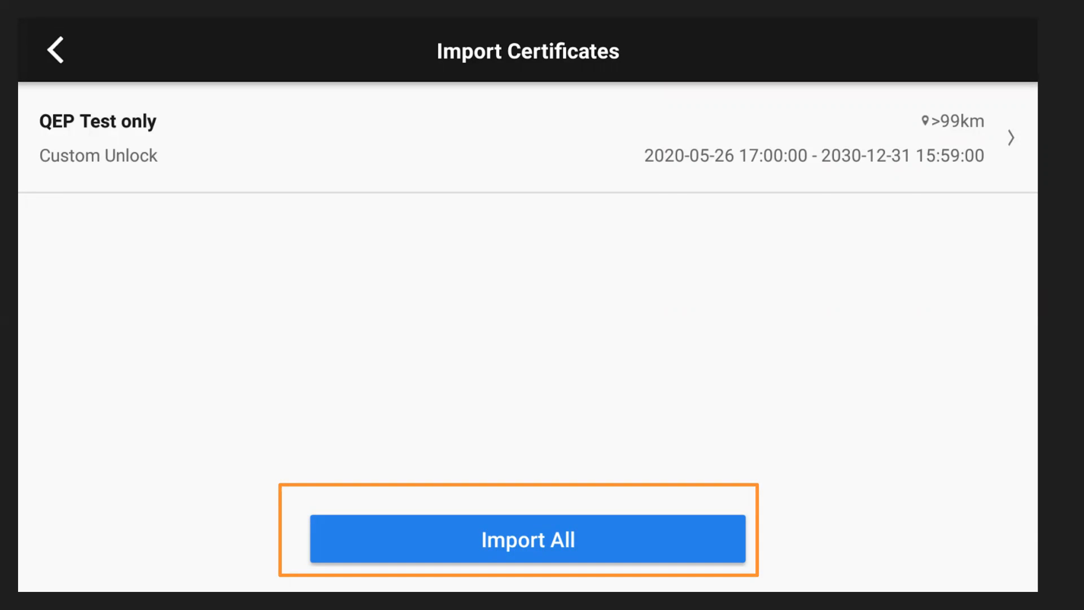
click(527, 540)
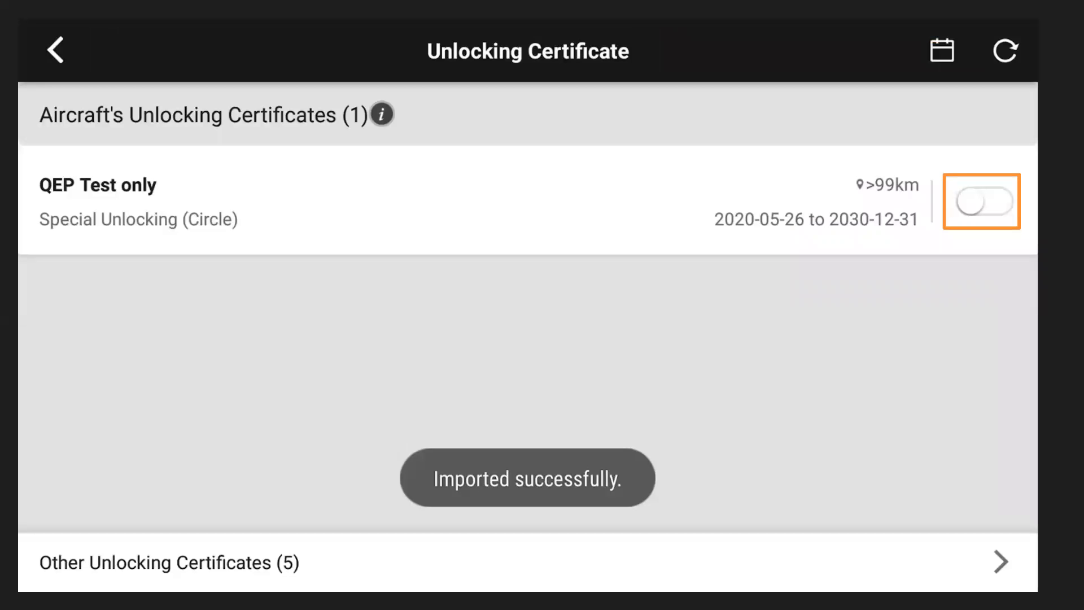
click(982, 201)
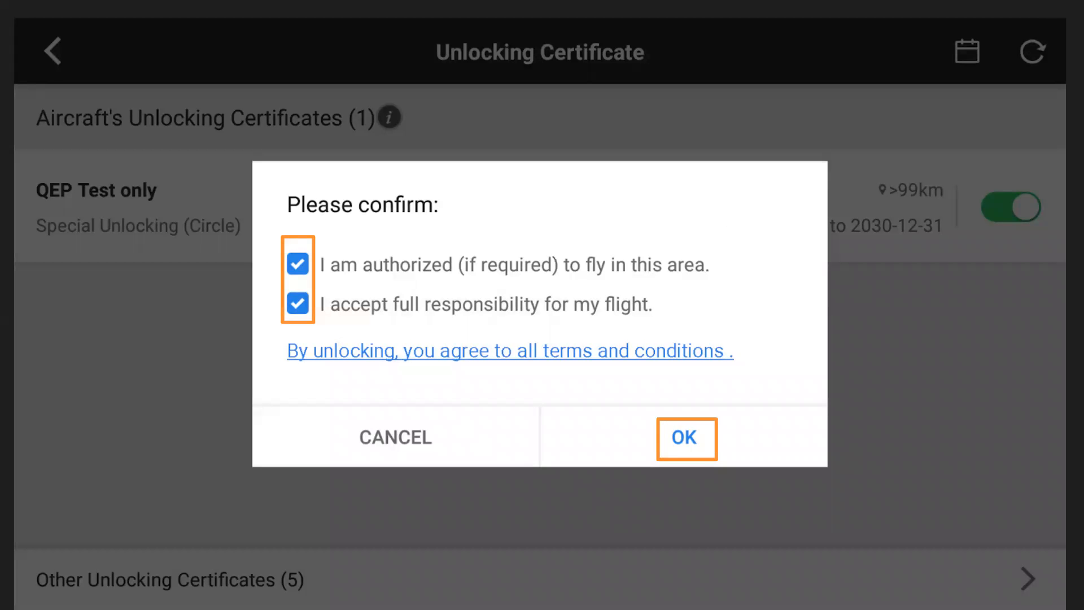
click(686, 438)
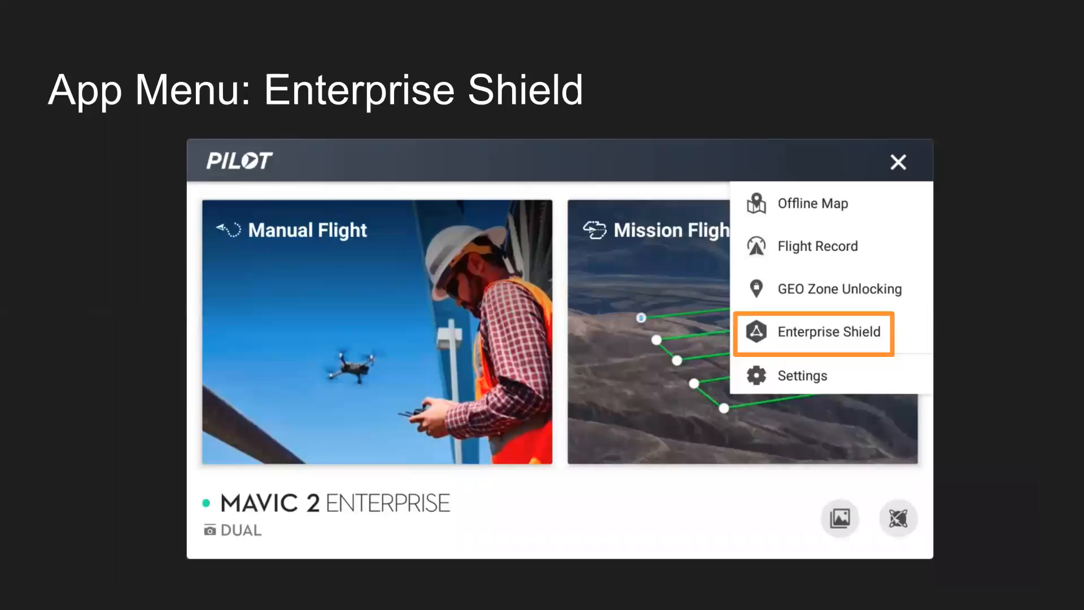
- Advance from Enterprise Shield to the Settings screen with Local Data Mode highlighted
click(814, 333)
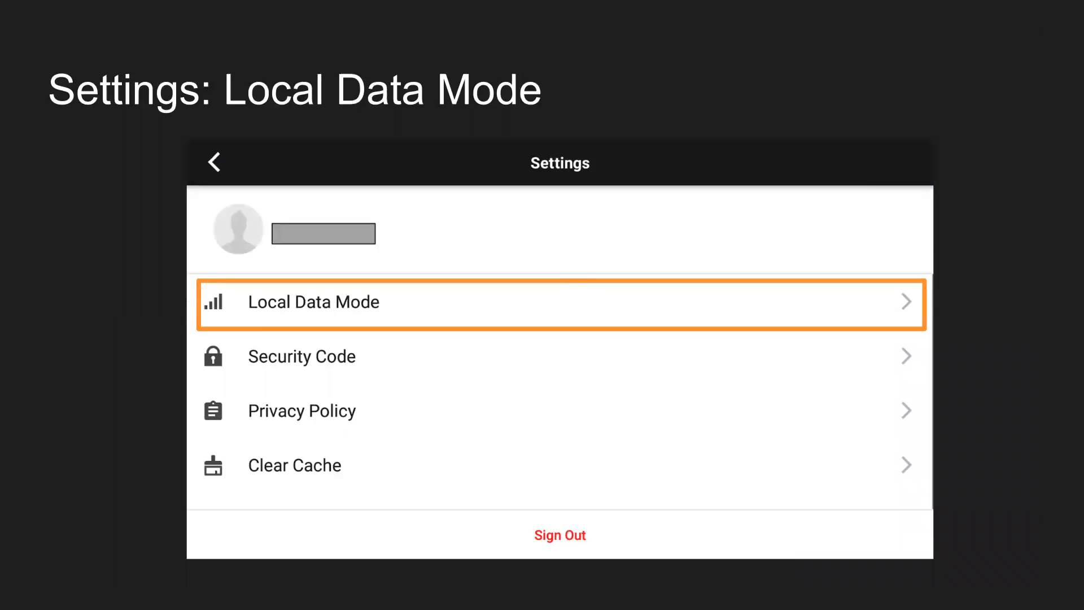
- Step through Local Data Mode and the Security Code password note
click(560, 302)
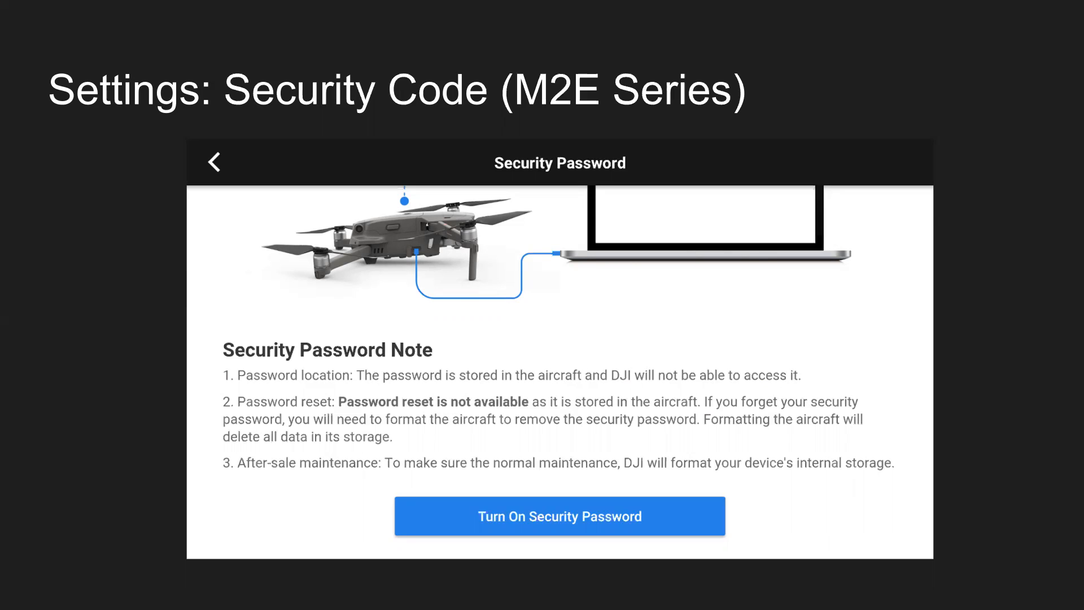
click(560, 516)
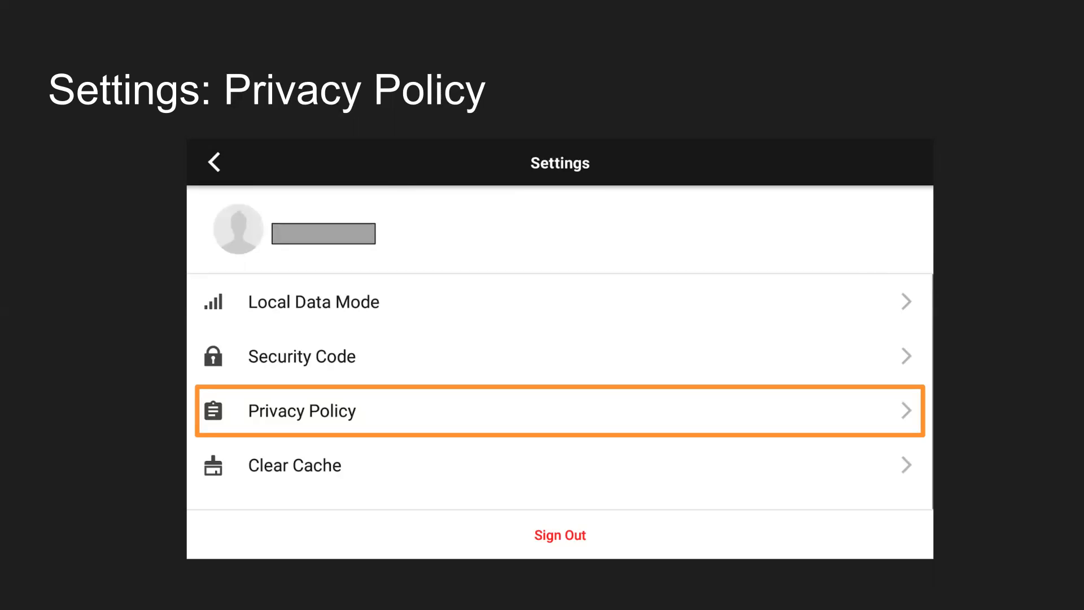
- Open Privacy Policy, then scroll Settings down past Clear Cache to About Pilot
click(560, 465)
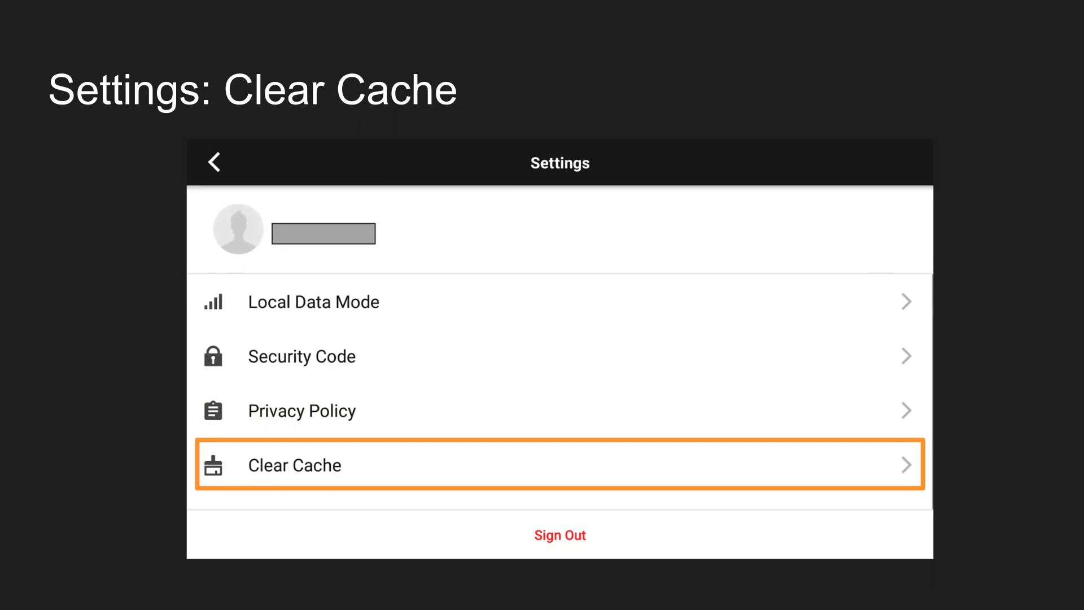
scroll(down, 3)
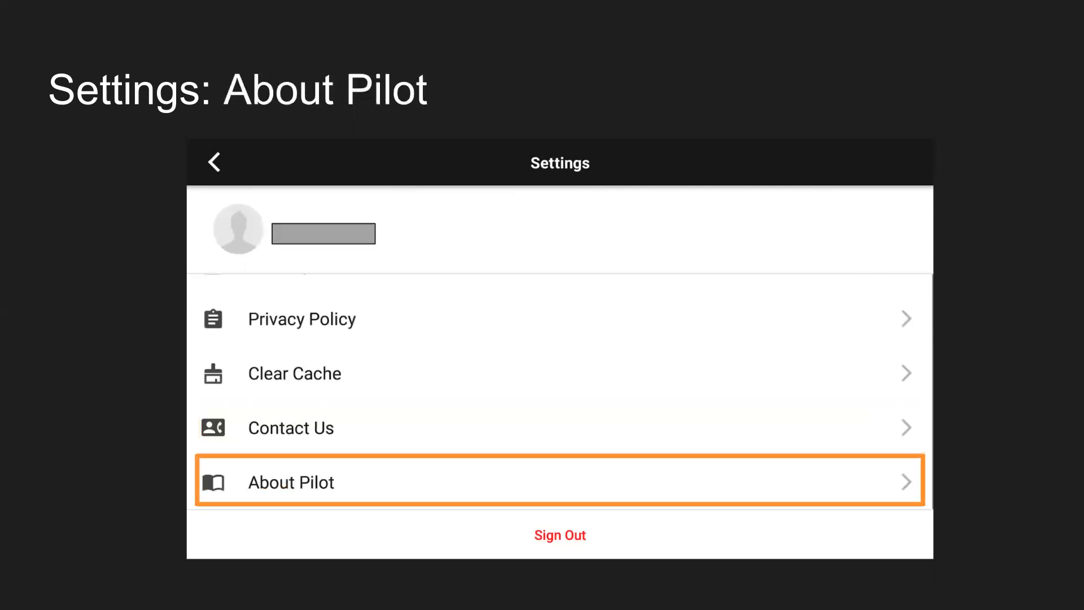
- Check About Pilot for updates, view the Update Logs, and return to Settings
click(290, 481)
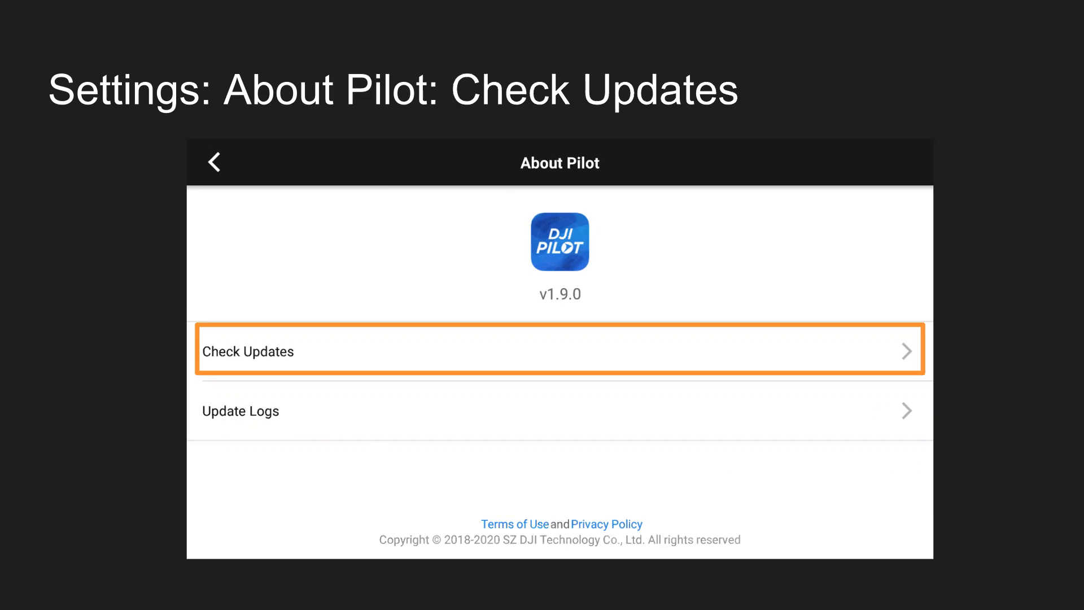
click(560, 350)
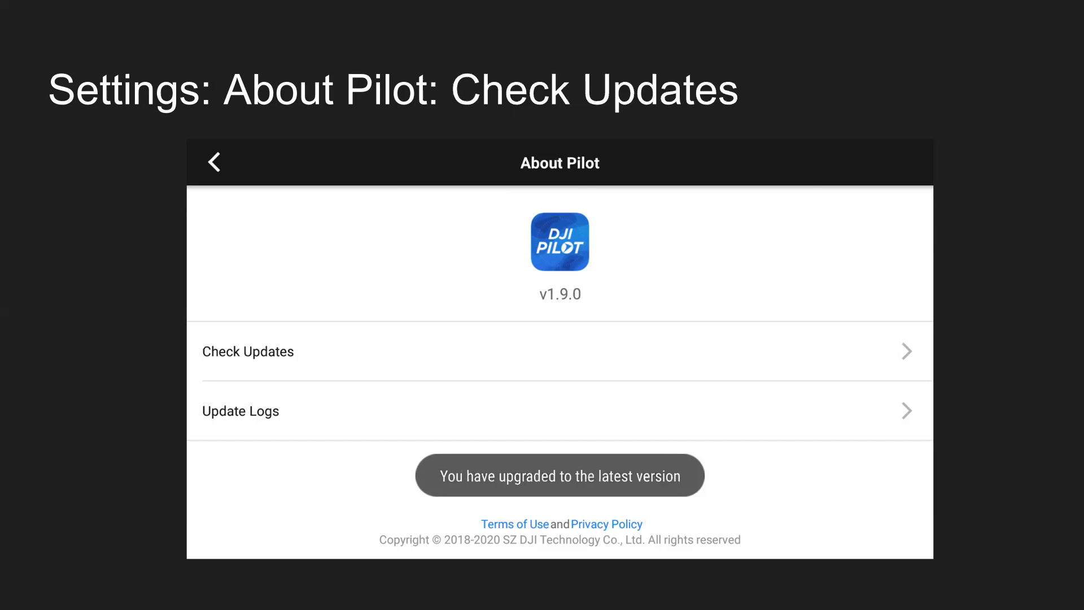
click(559, 410)
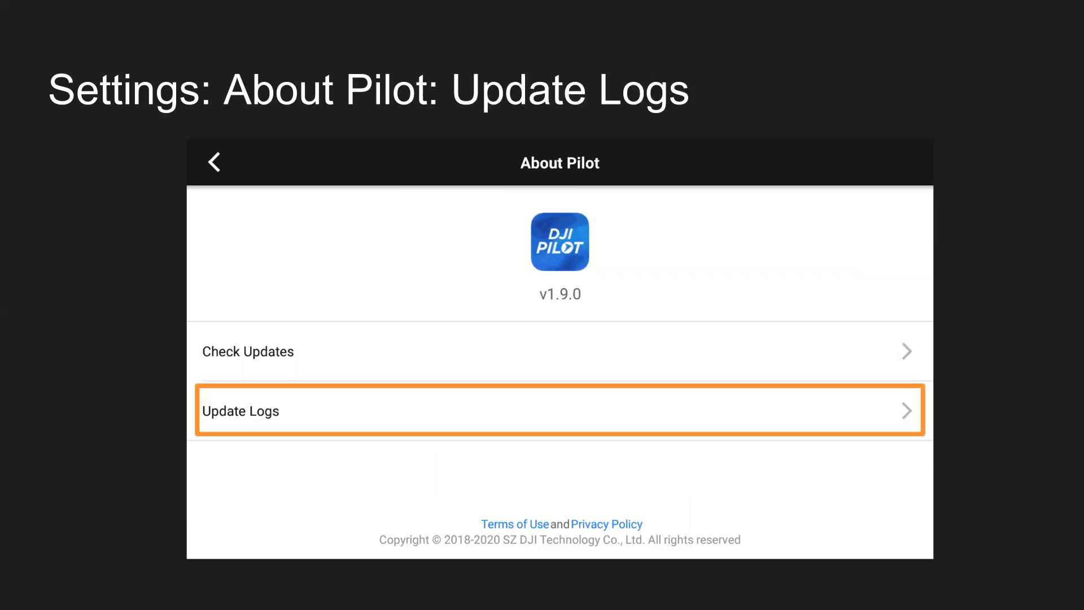
click(558, 410)
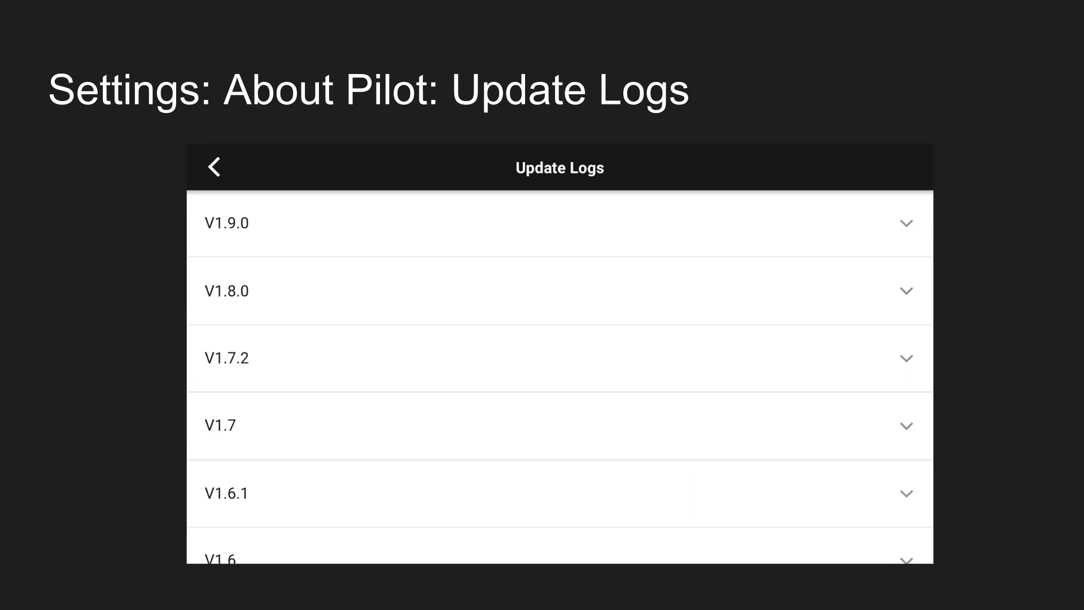
click(215, 167)
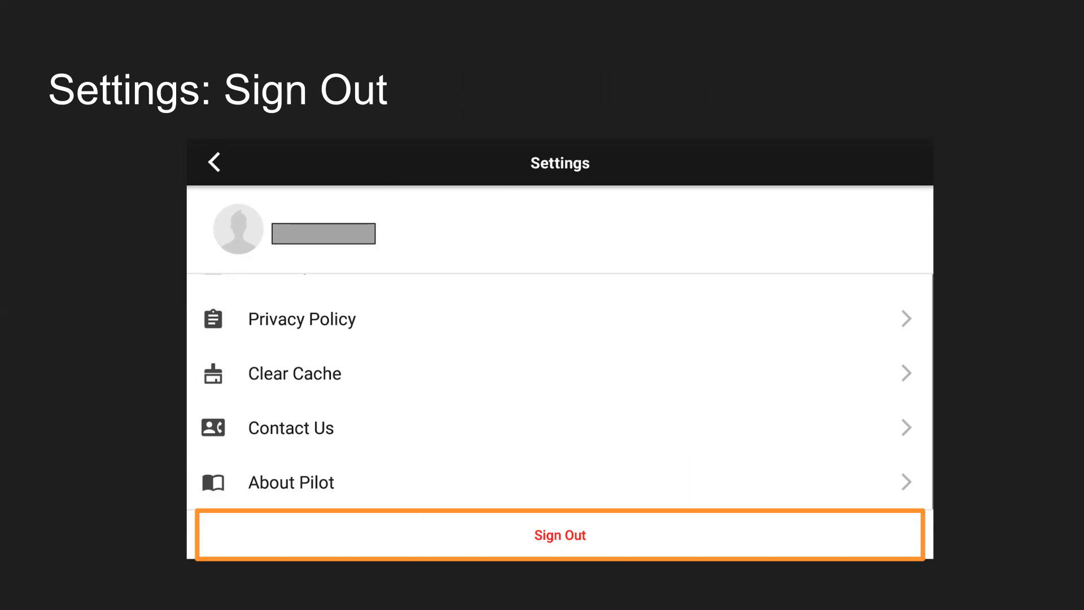
- Sign out and open the Tutorials hub from the home screen's book icon
click(560, 535)
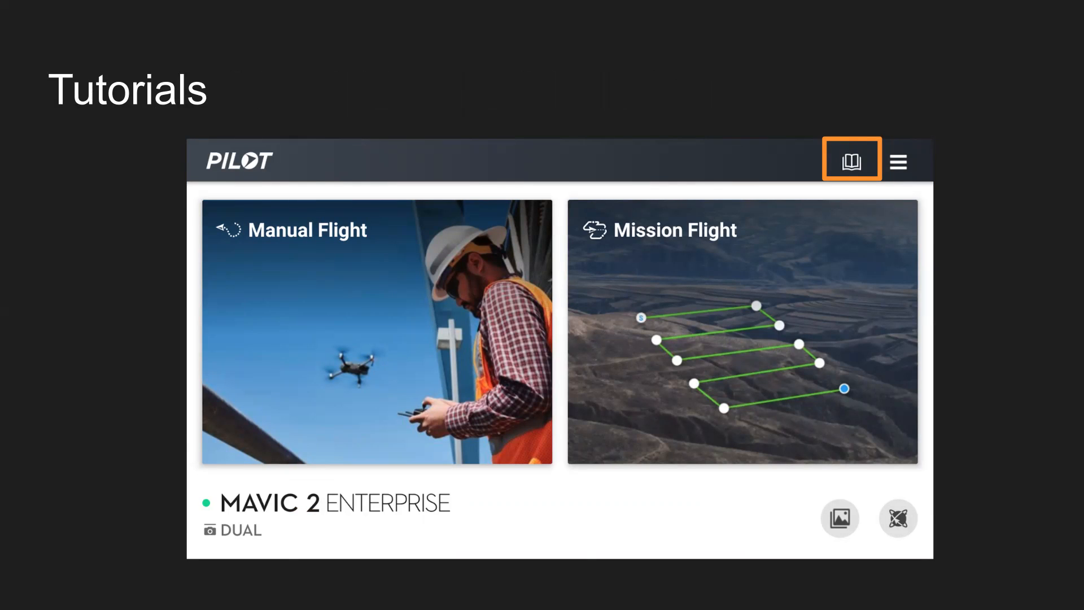
click(852, 160)
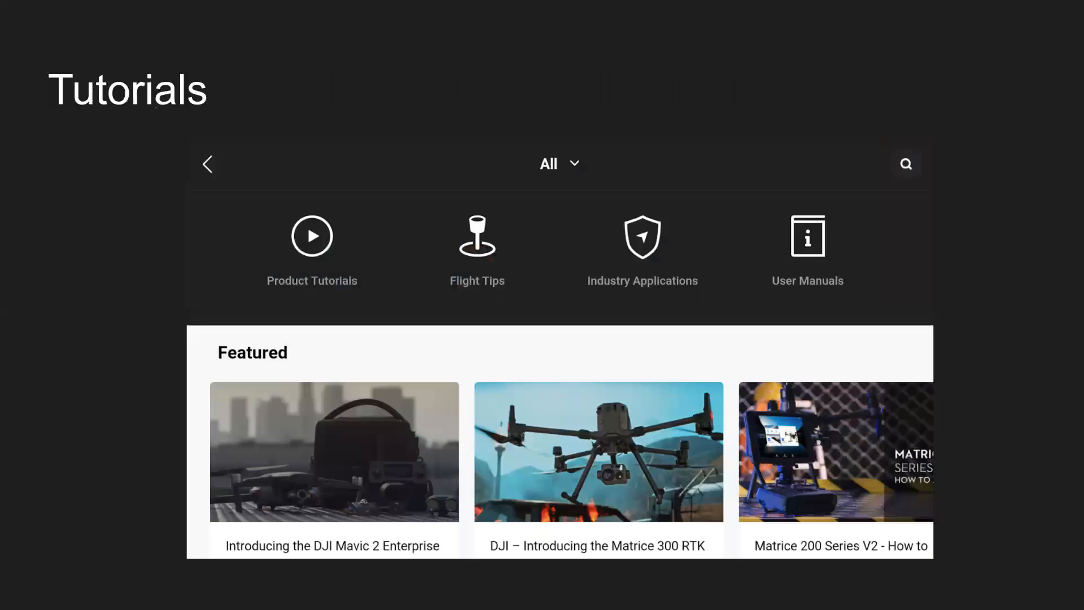